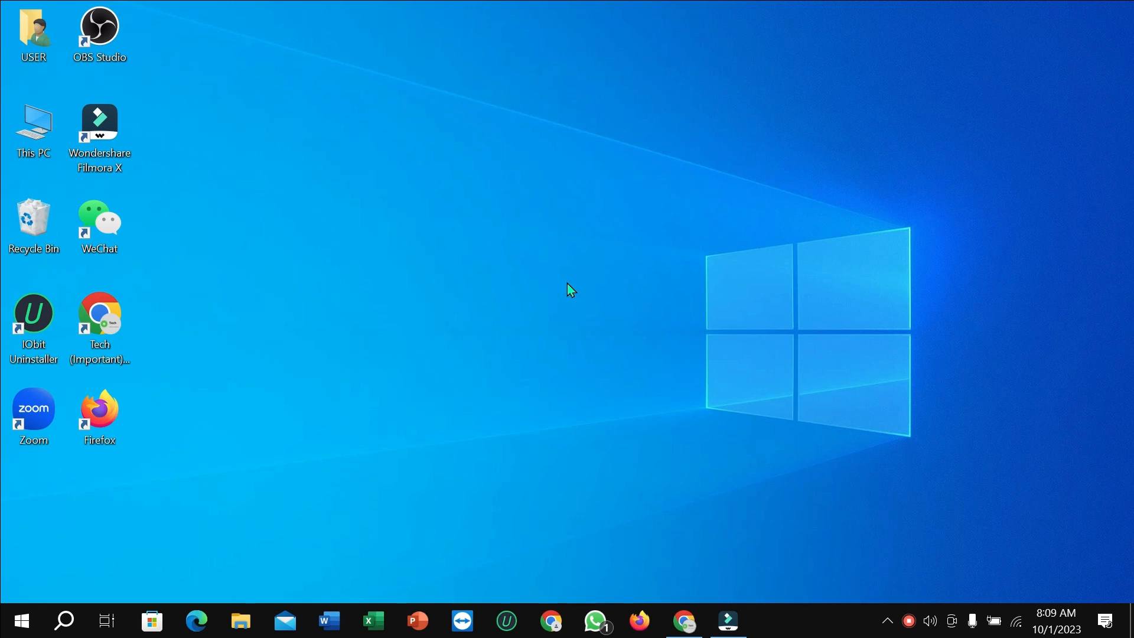
mouse_move(680, 563)
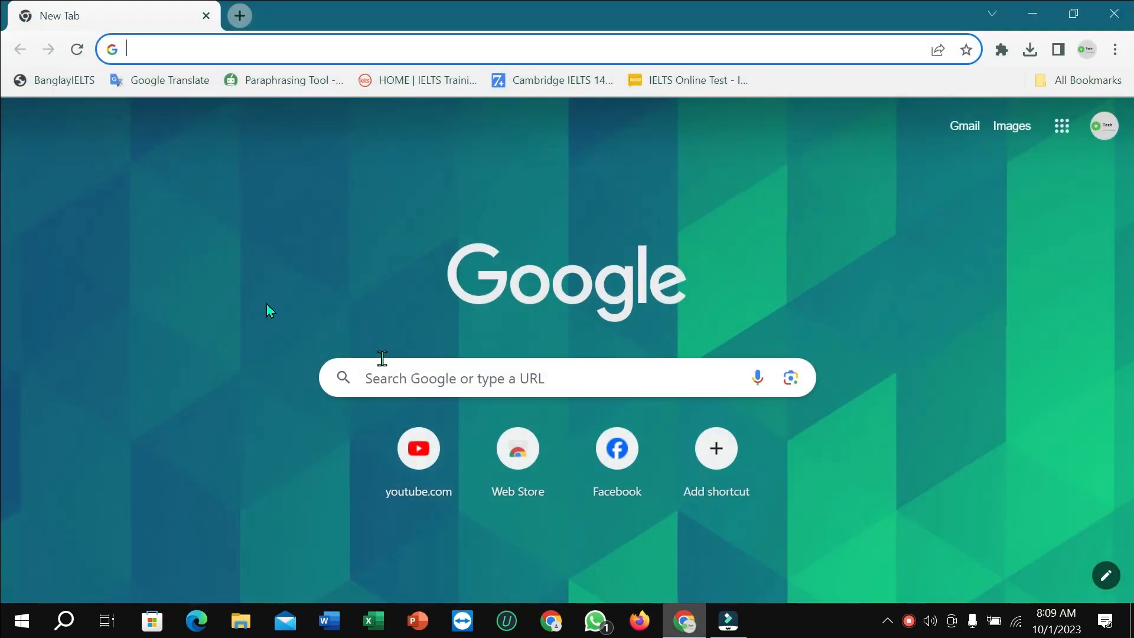
Step: Open grammarly.com from the earlier 'grammarly' search suggestion
click(506, 48)
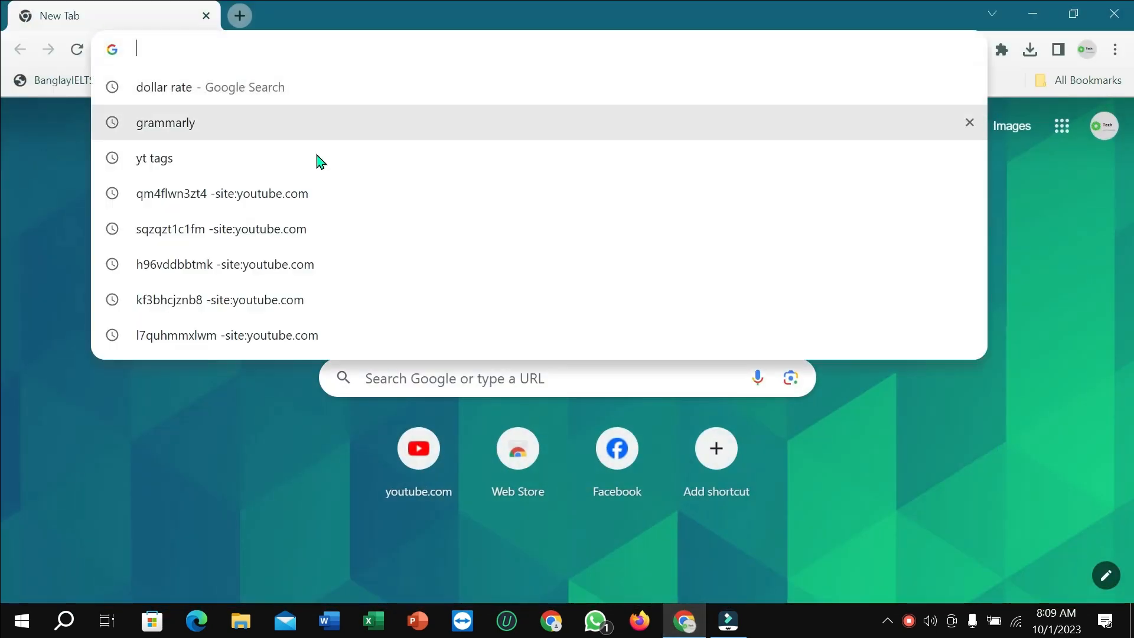
click(165, 122)
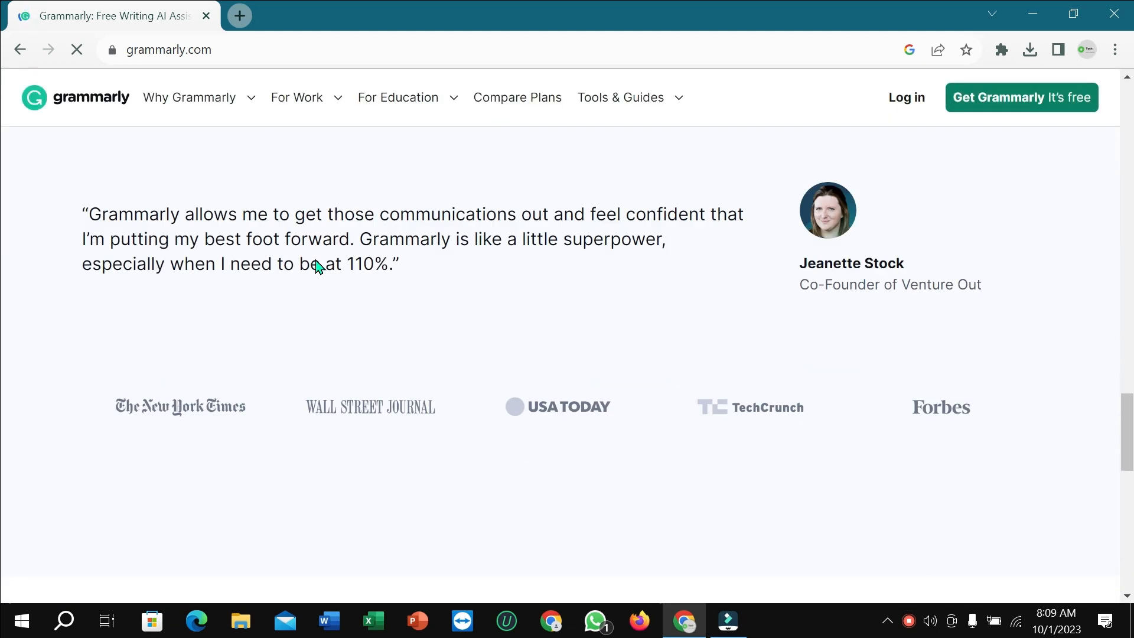
Step: Follow the footer's 'Grammarly for Windows' link under Get Grammarly
scroll(down, 3)
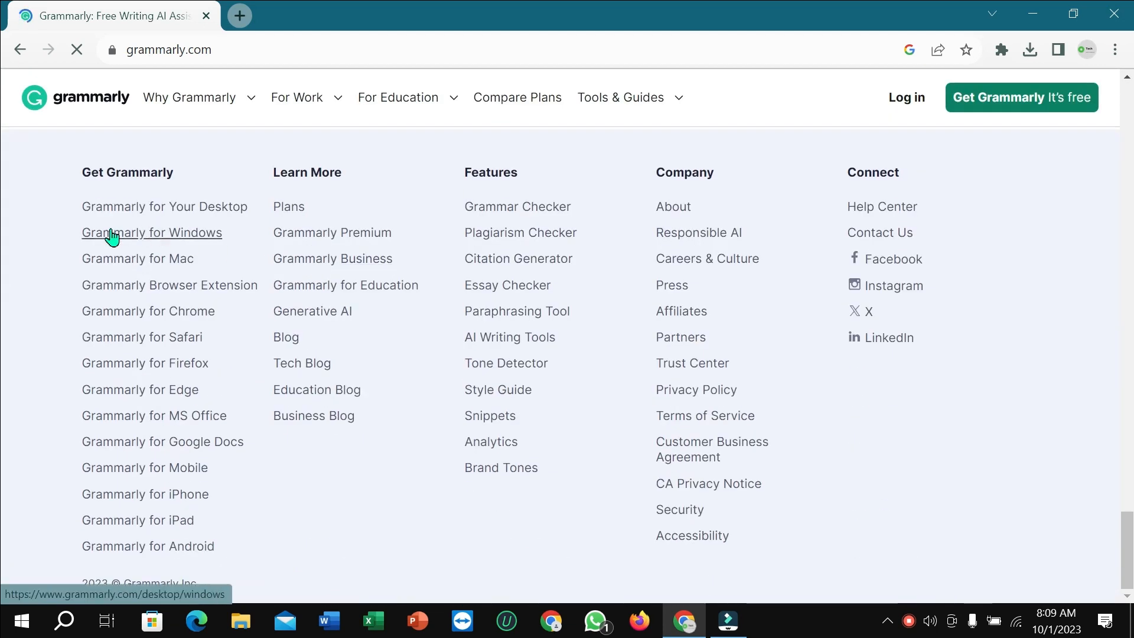
mouse_move(198, 242)
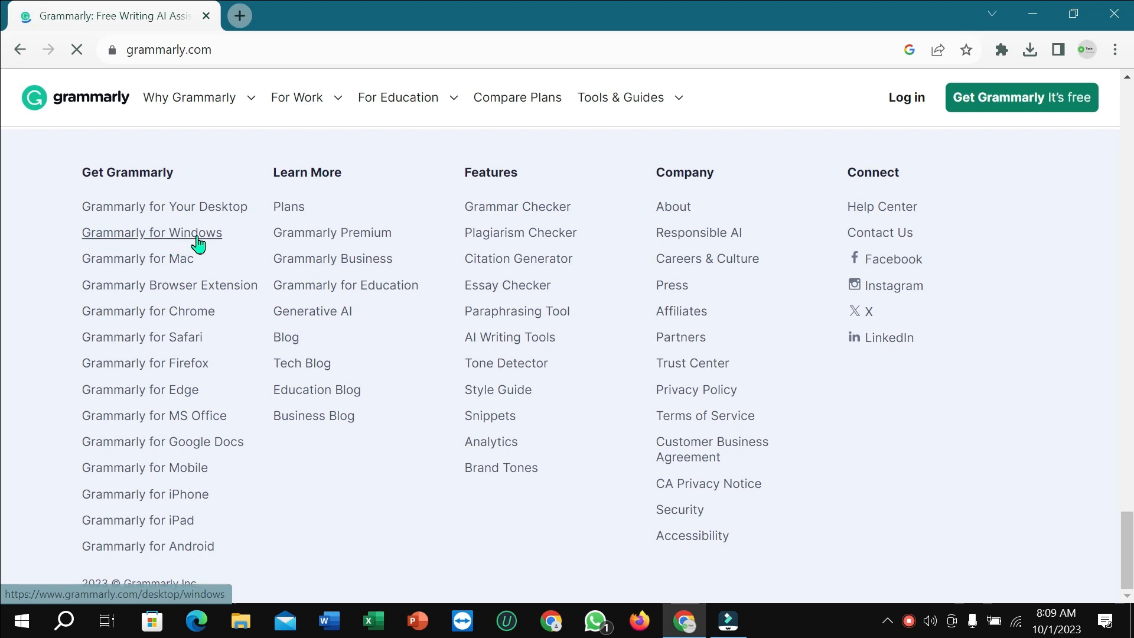
click(151, 232)
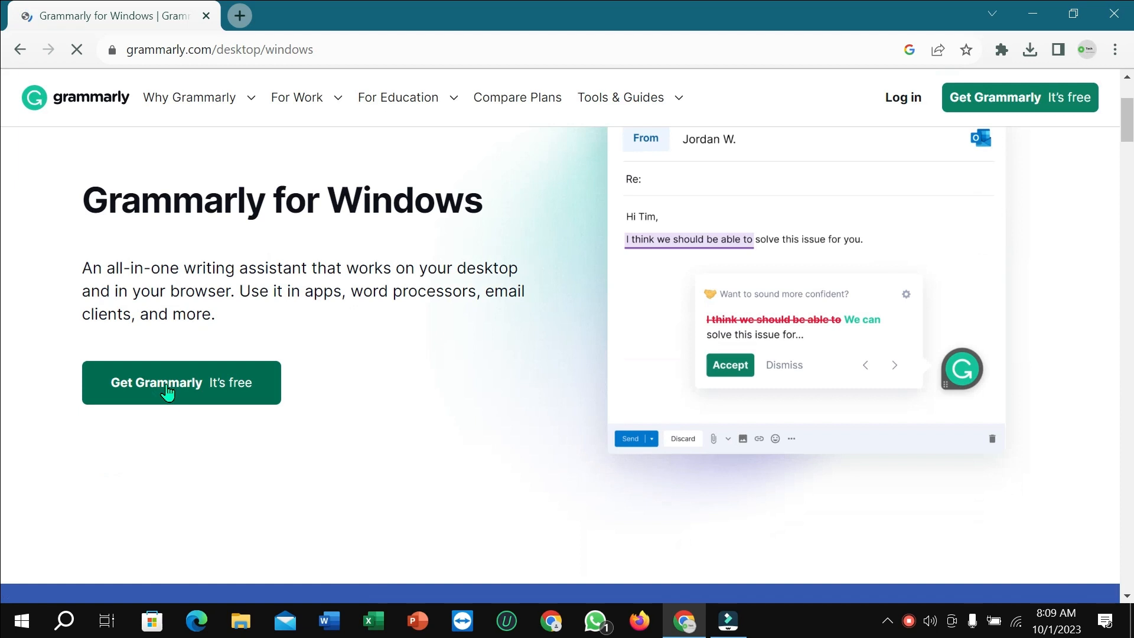
Step: Choose 'Get Grammarly It's free' to reach the account sign-up page
click(180, 383)
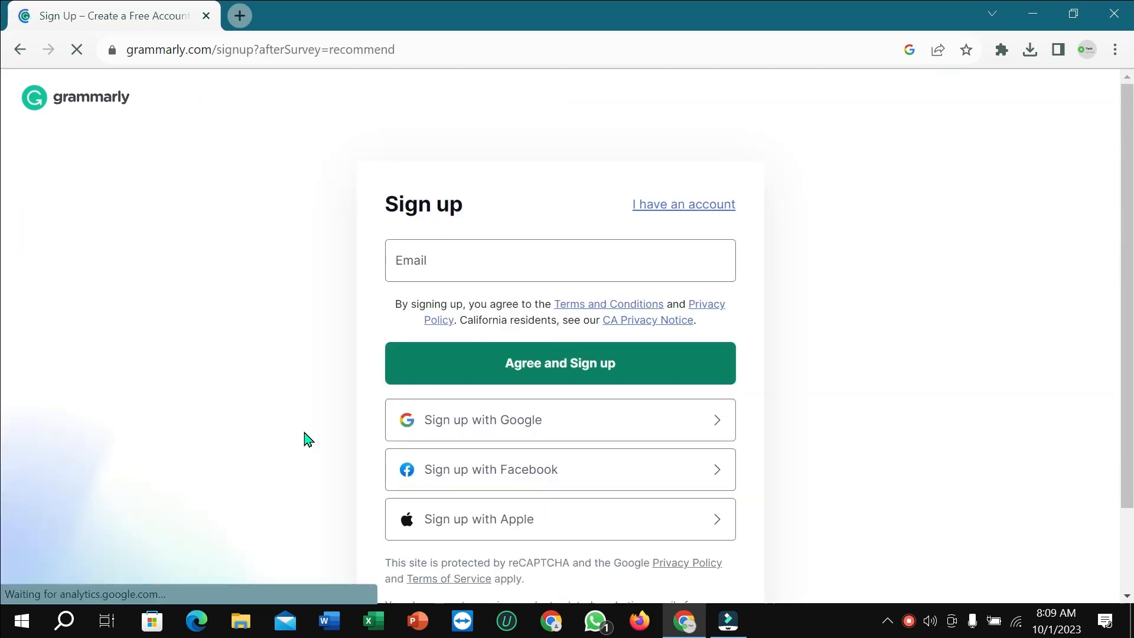
mouse_move(448, 435)
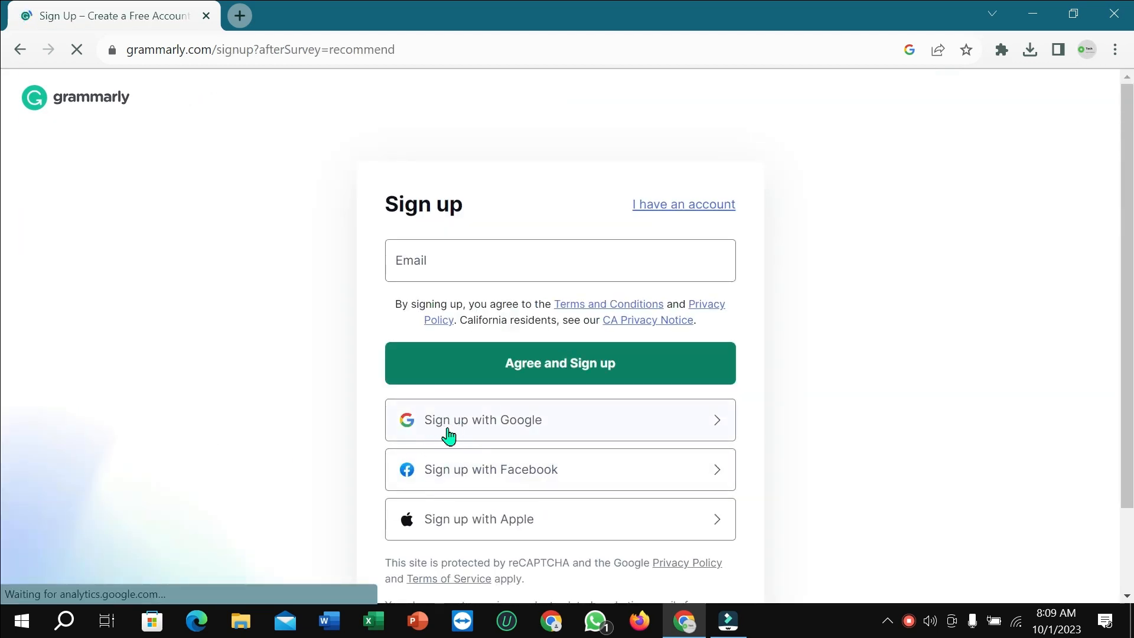
mouse_move(188, 492)
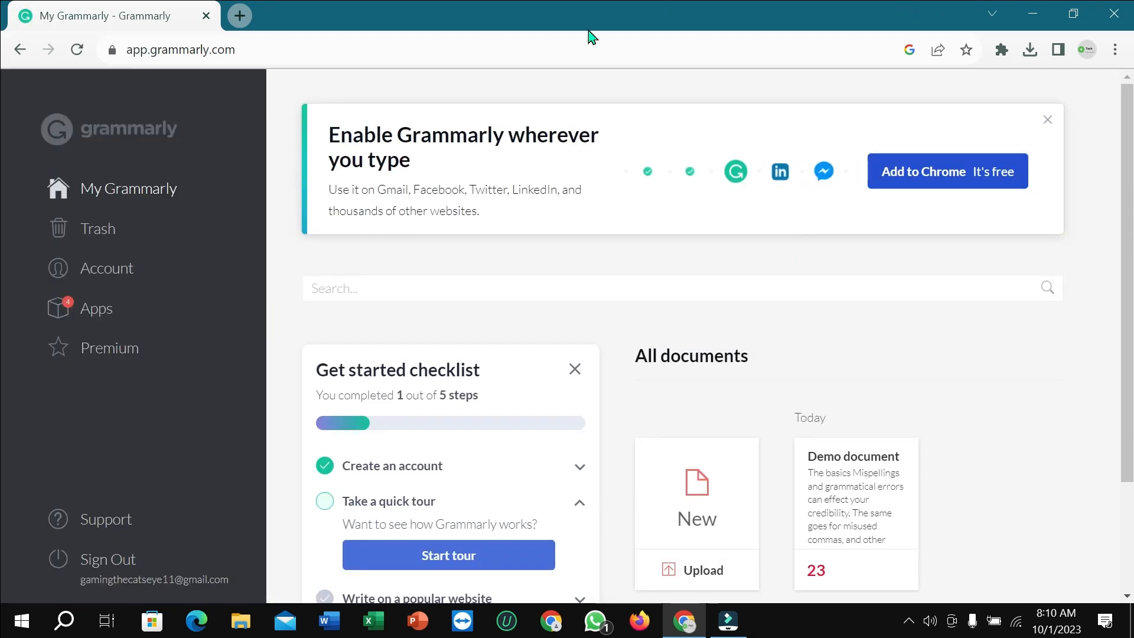
Step: Install Grammarly for Windows from the Apps page and cancel the duplicate download
click(96, 308)
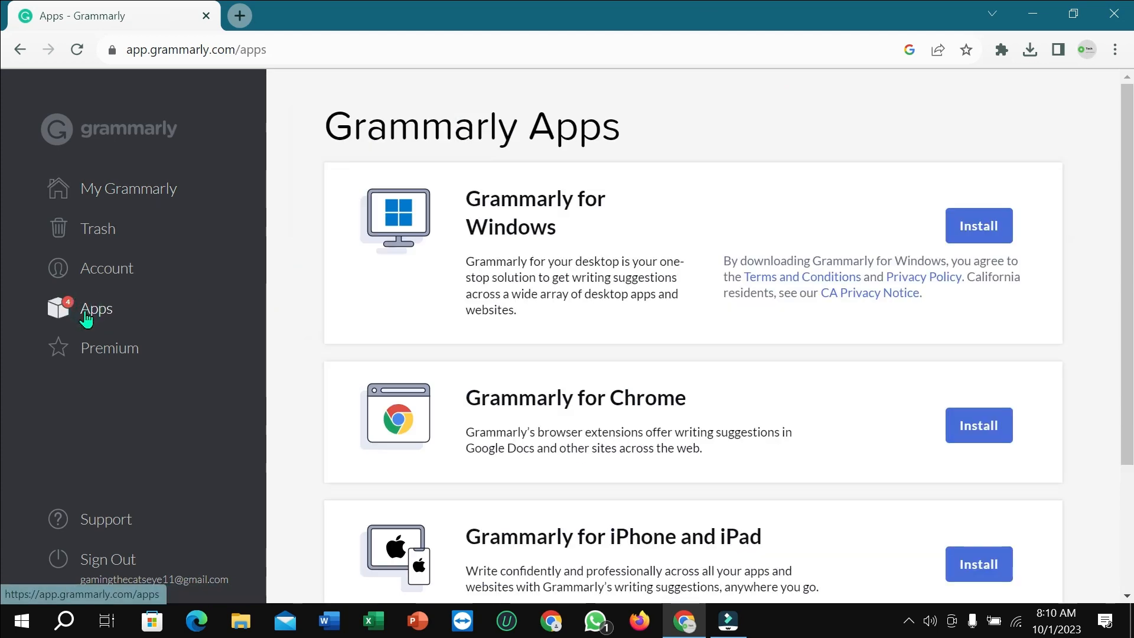
mouse_move(703, 269)
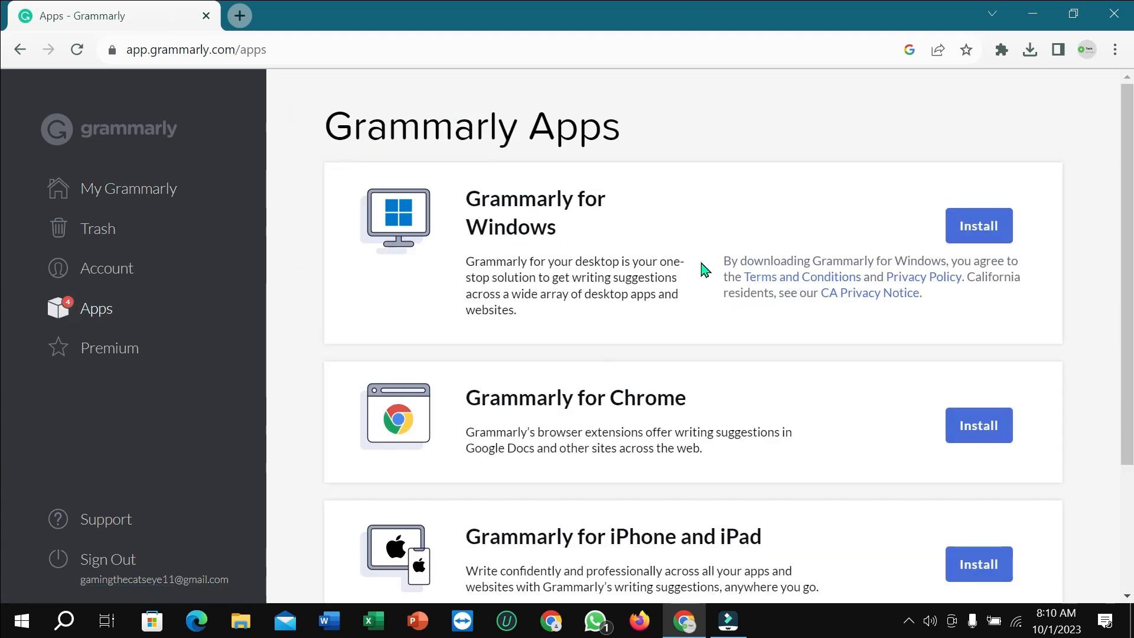
mouse_move(978, 226)
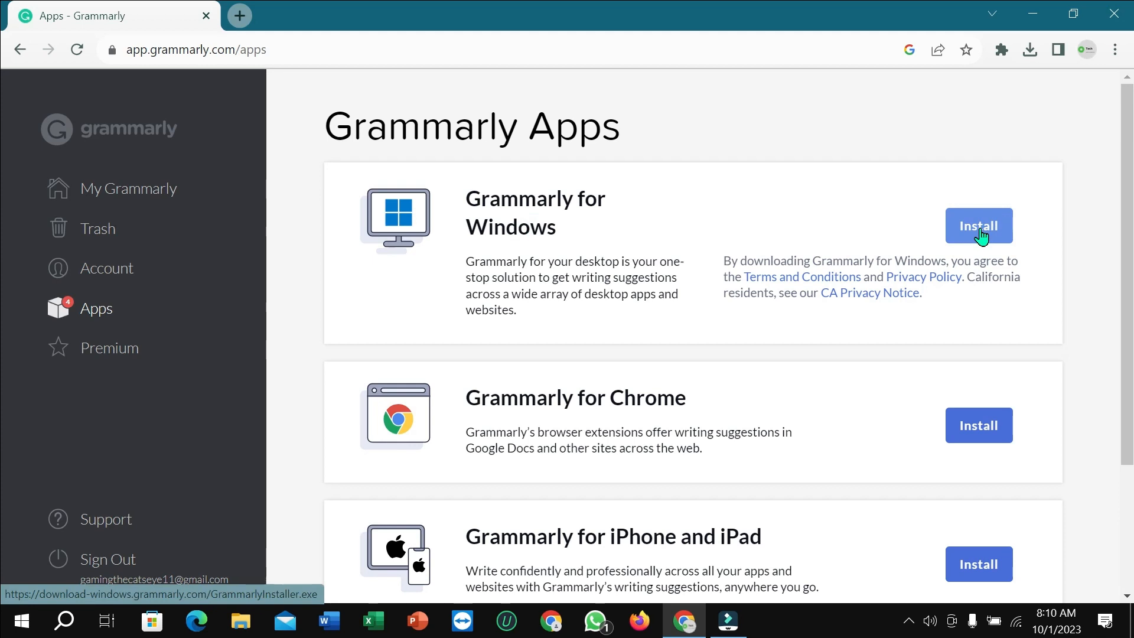
click(978, 226)
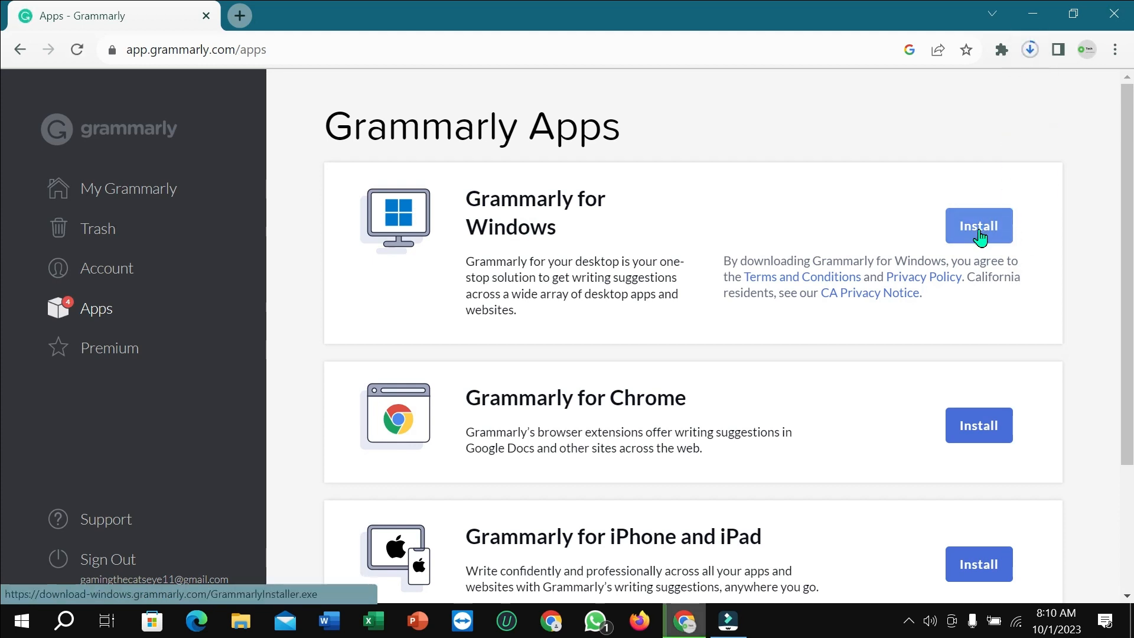
mouse_move(1040, 107)
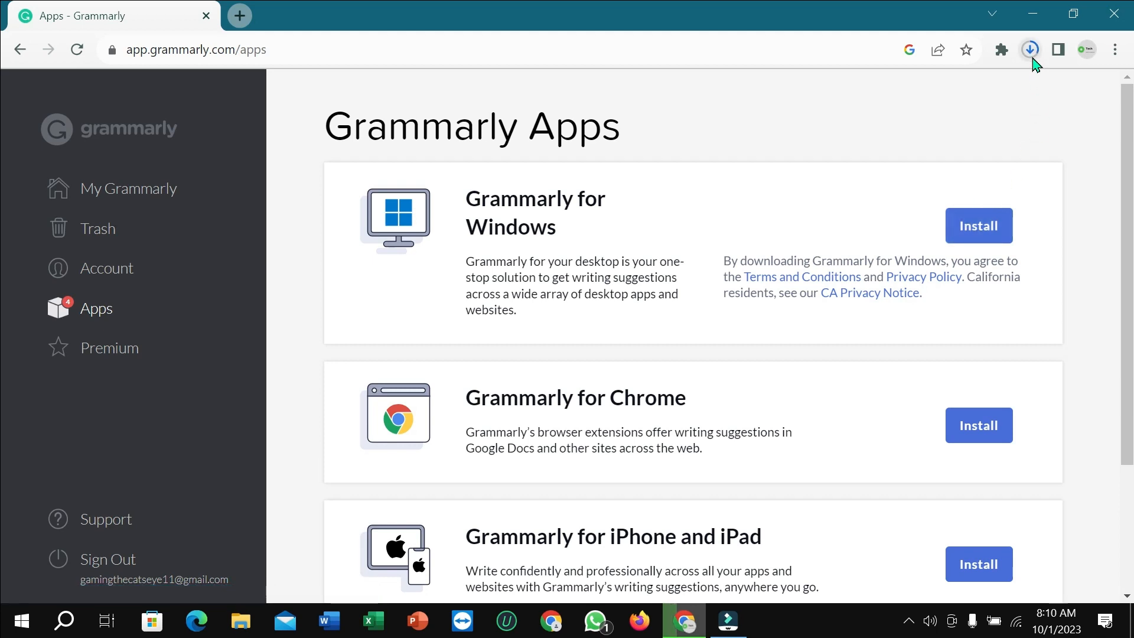
click(1030, 49)
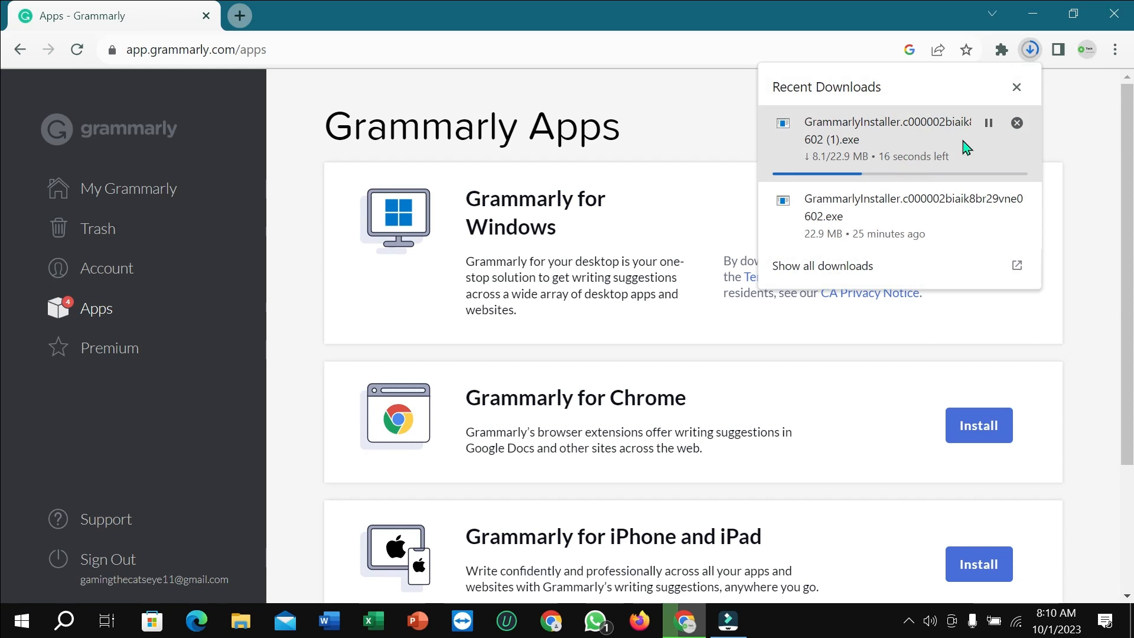
click(988, 122)
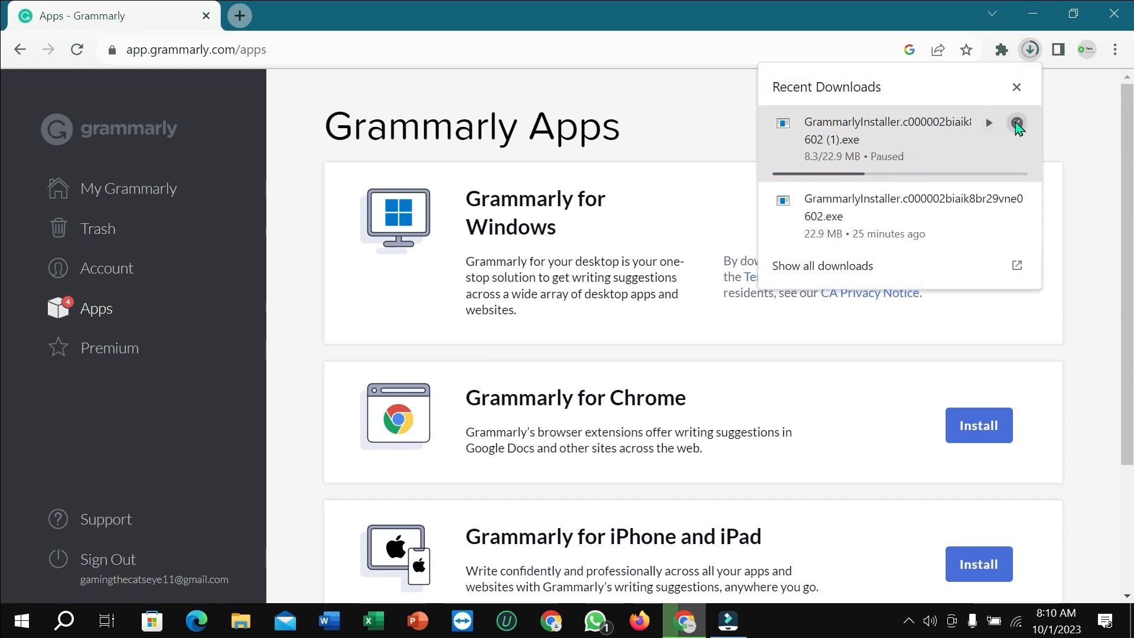
click(1016, 123)
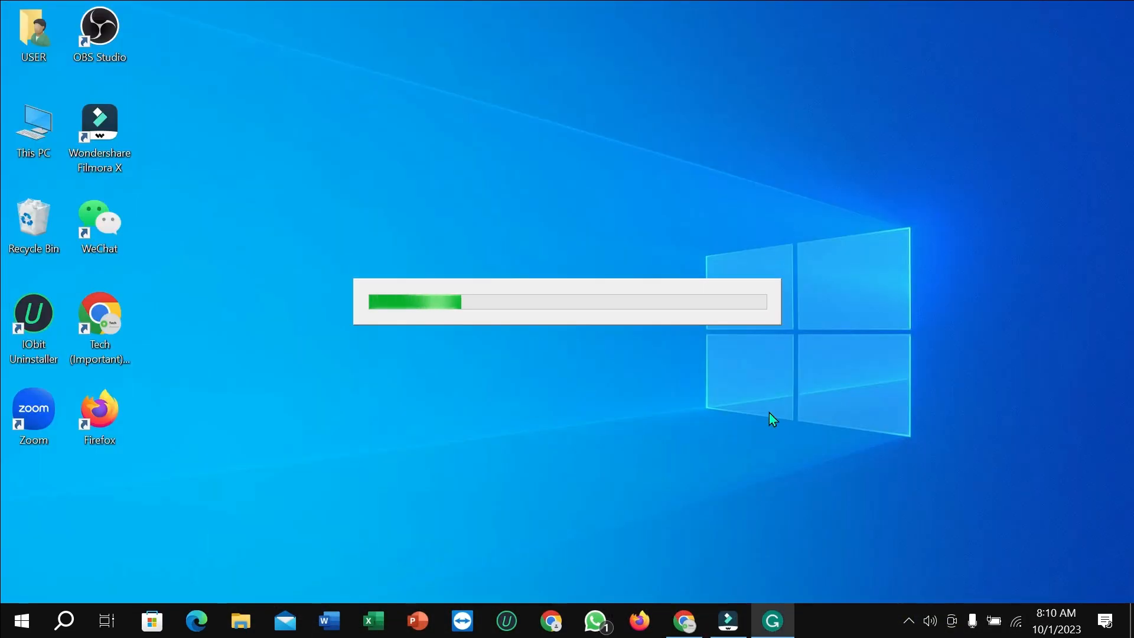
mouse_move(698, 371)
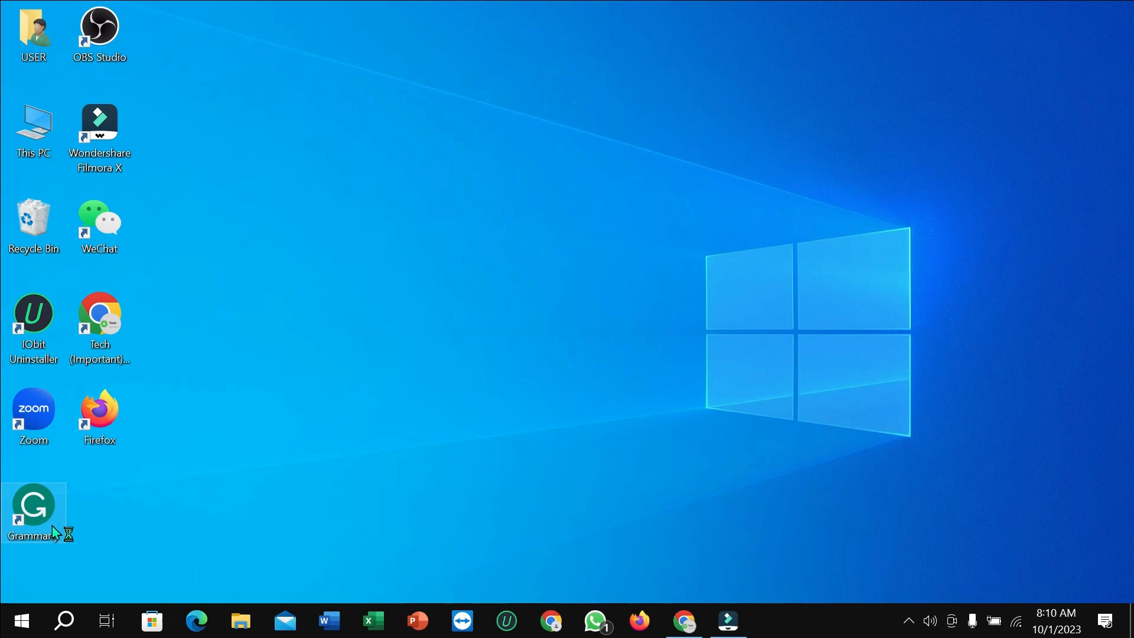
mouse_move(120, 503)
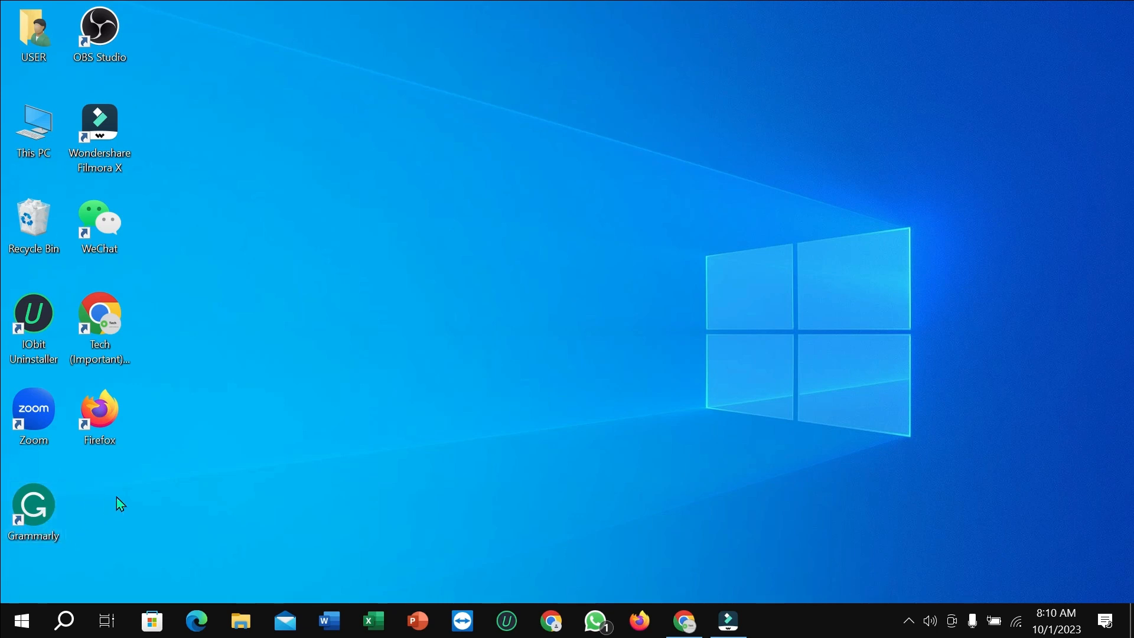
mouse_move(352, 461)
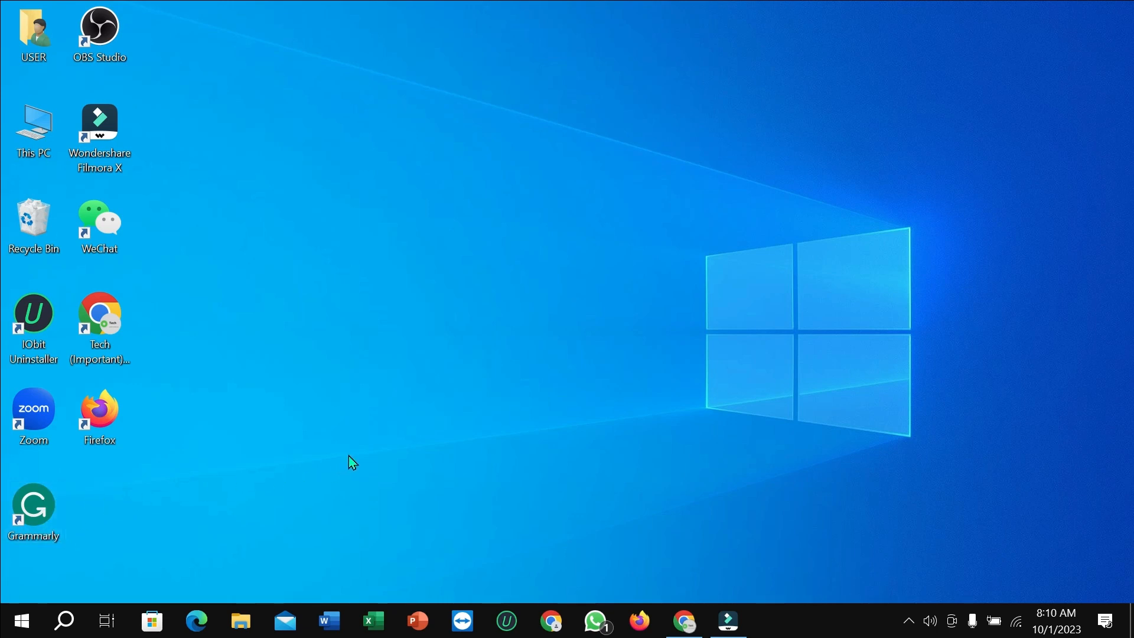
mouse_move(361, 463)
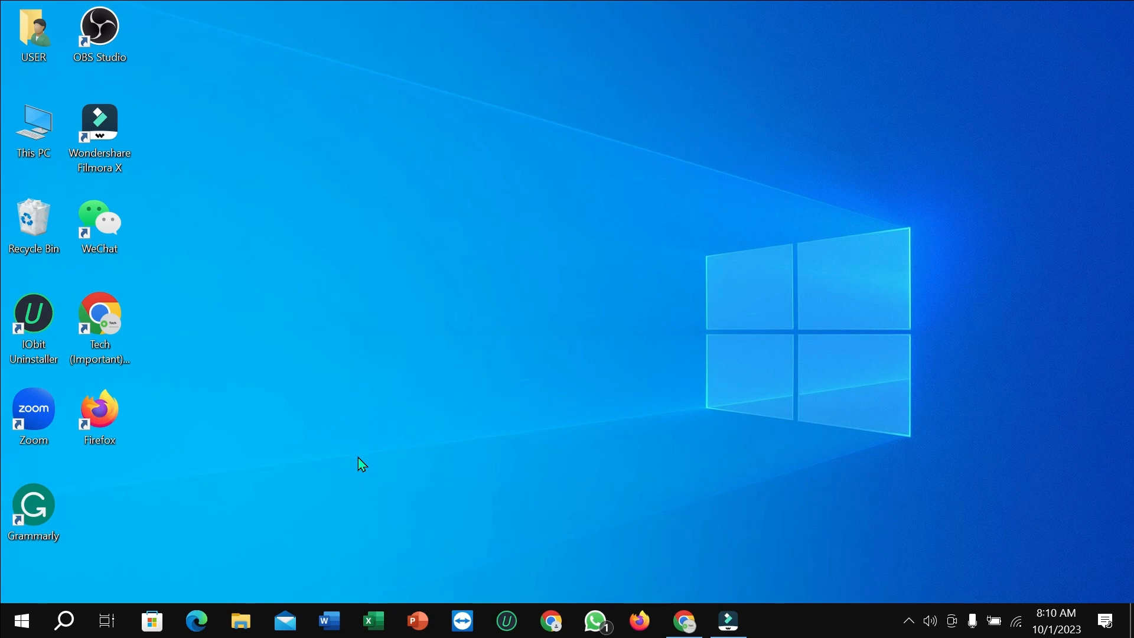